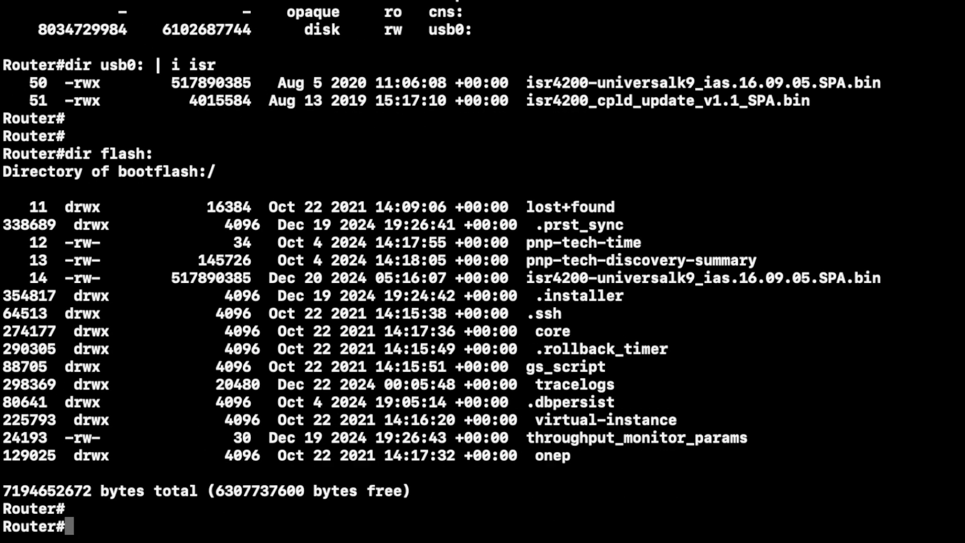
type("cop")
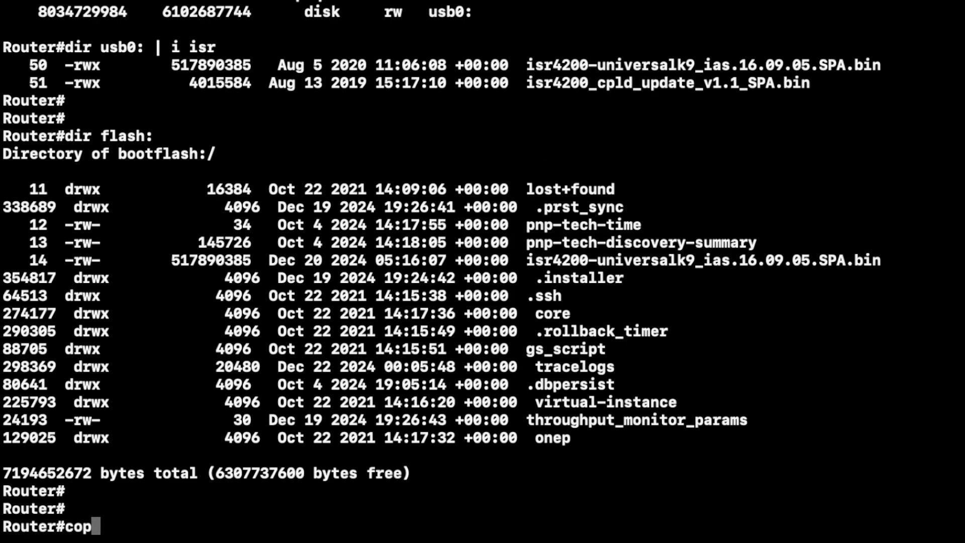